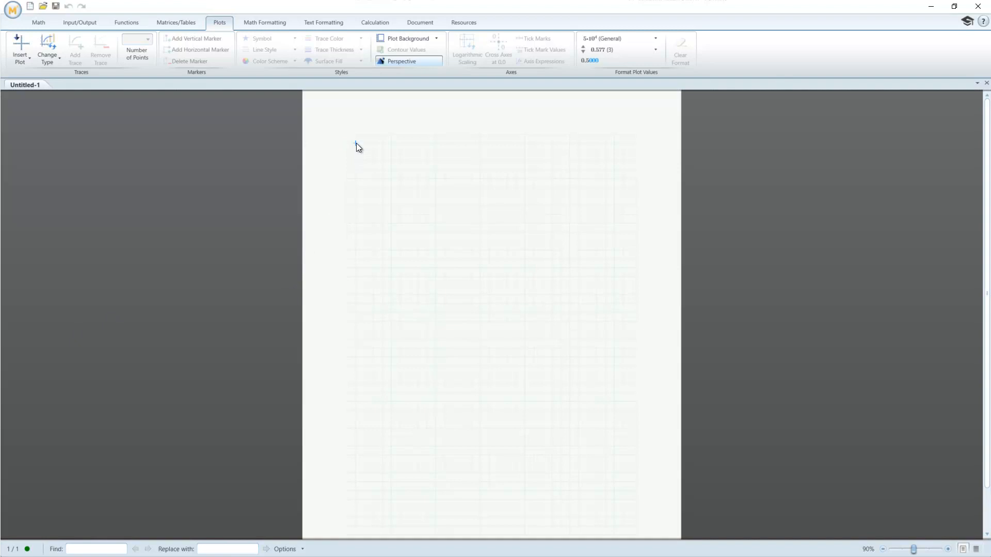
Show the Math tab tools and place the insertion point near the top-left of the page.
left_click(33, 22)
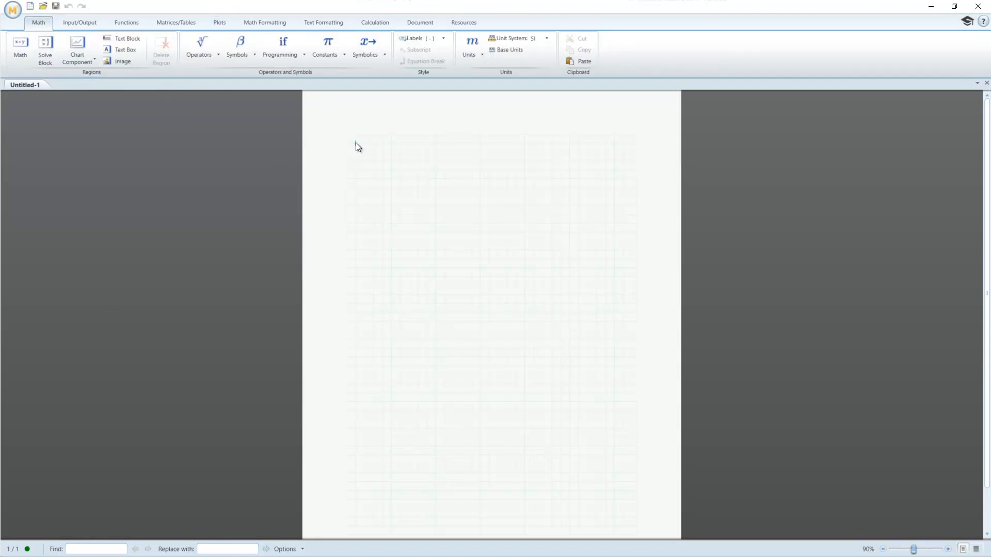
left_click(355, 143)
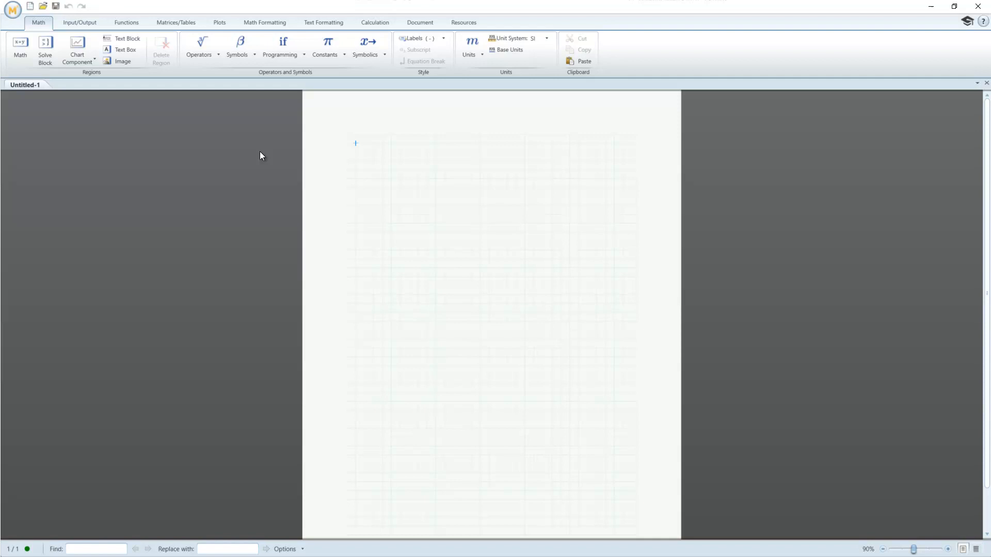
mouse_move(907, 533)
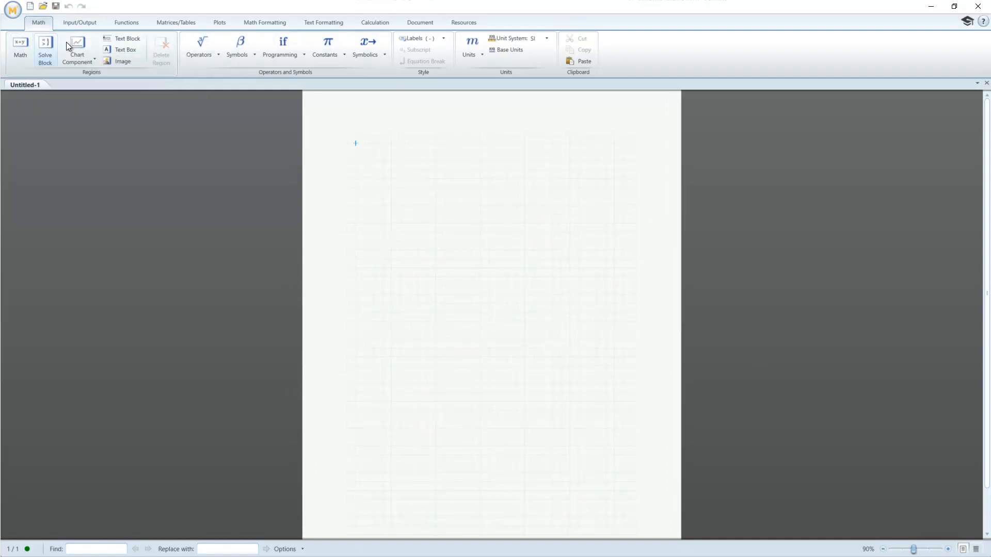
left_click(199, 44)
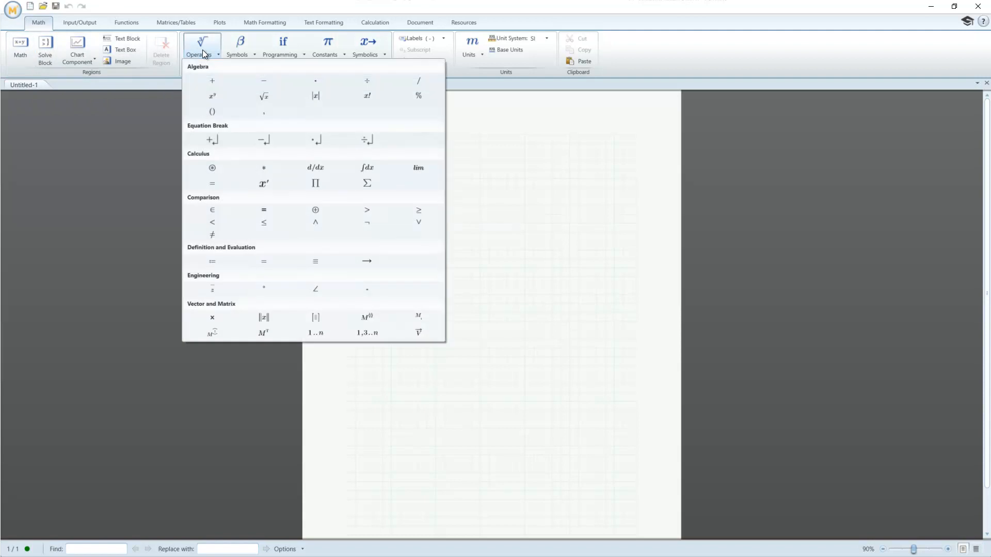
left_click(237, 46)
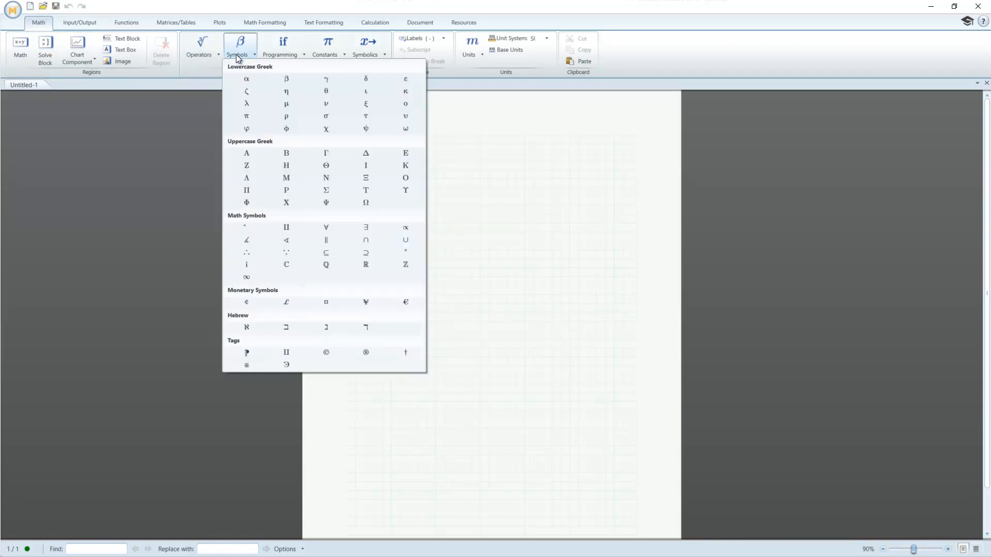
left_click(471, 44)
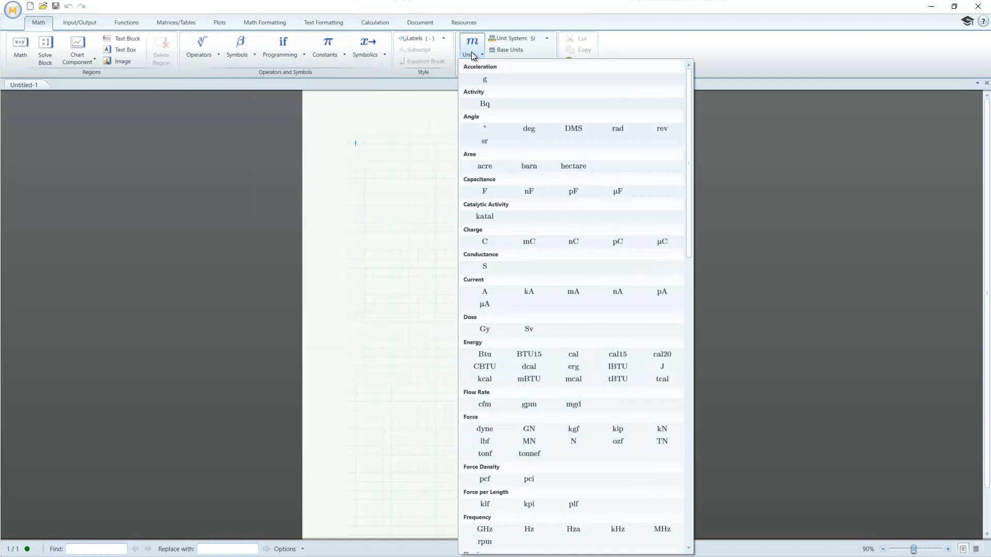
scroll("down", 3)
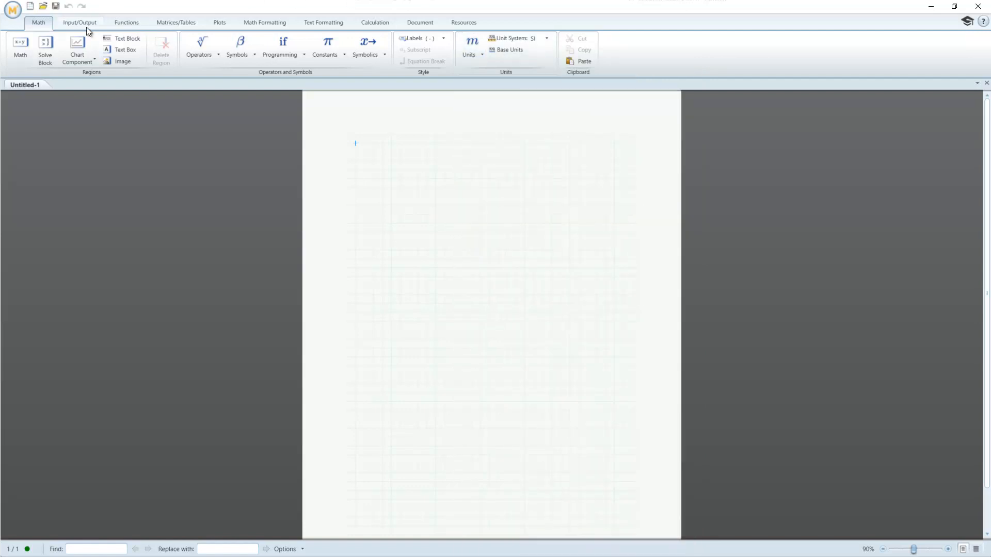
Show the Input/Output tab with its data file and Excel integration tools.
left_click(81, 23)
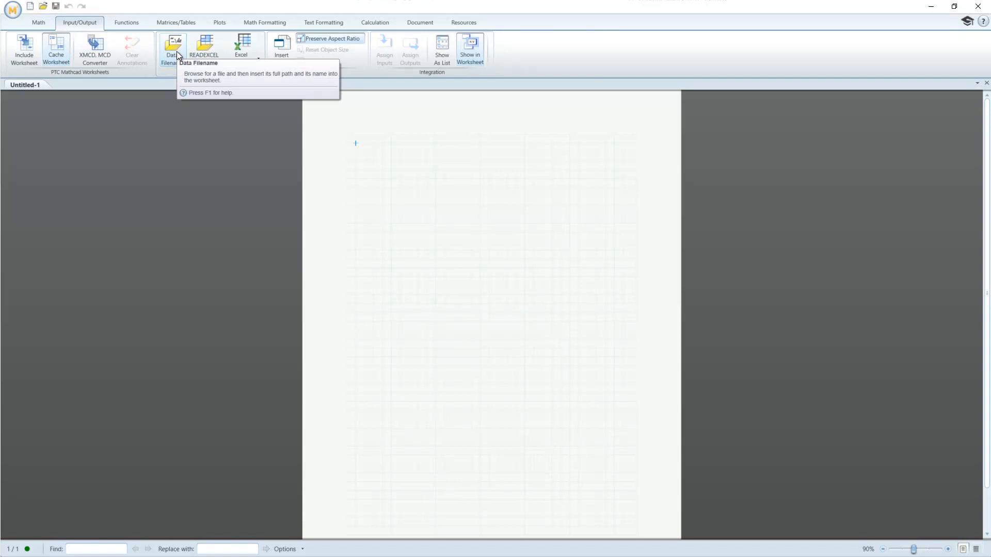
mouse_move(203, 54)
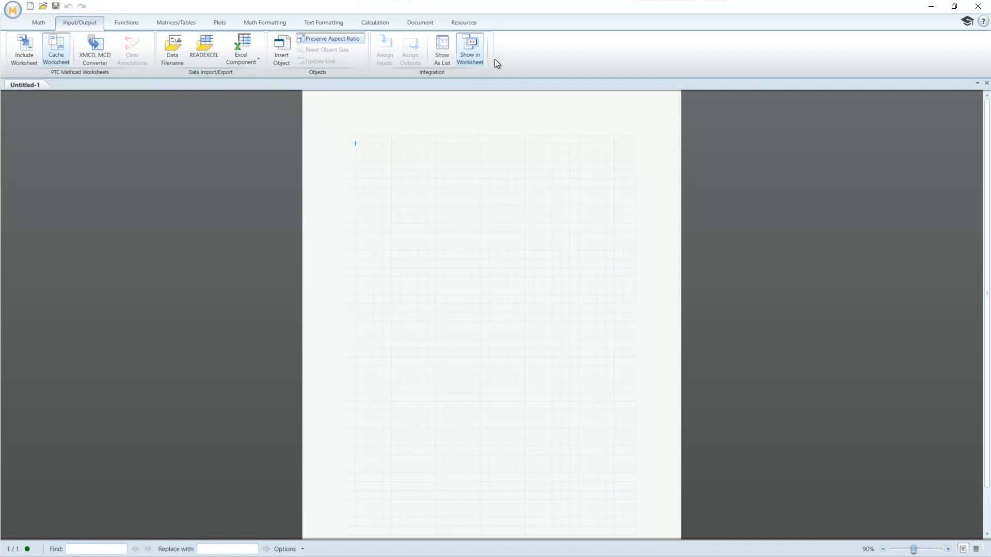
mouse_move(249, 33)
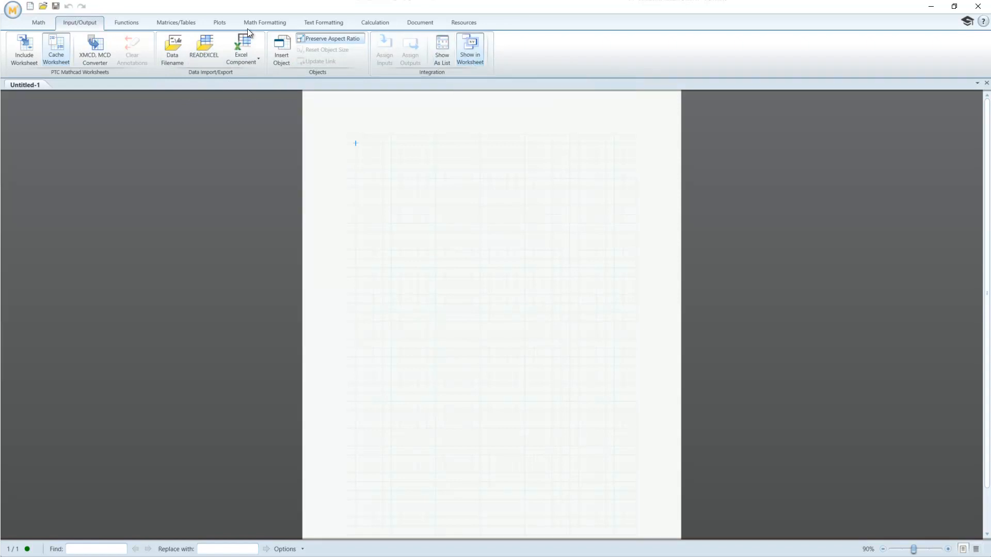
Browse the Functions tab categories, then open and close the All Functions list.
left_click(125, 22)
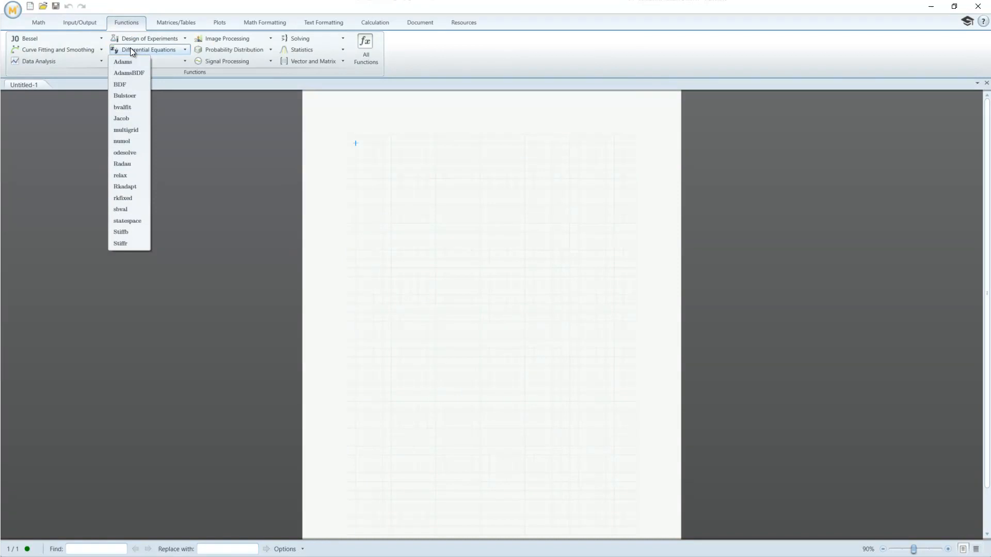
left_click(365, 46)
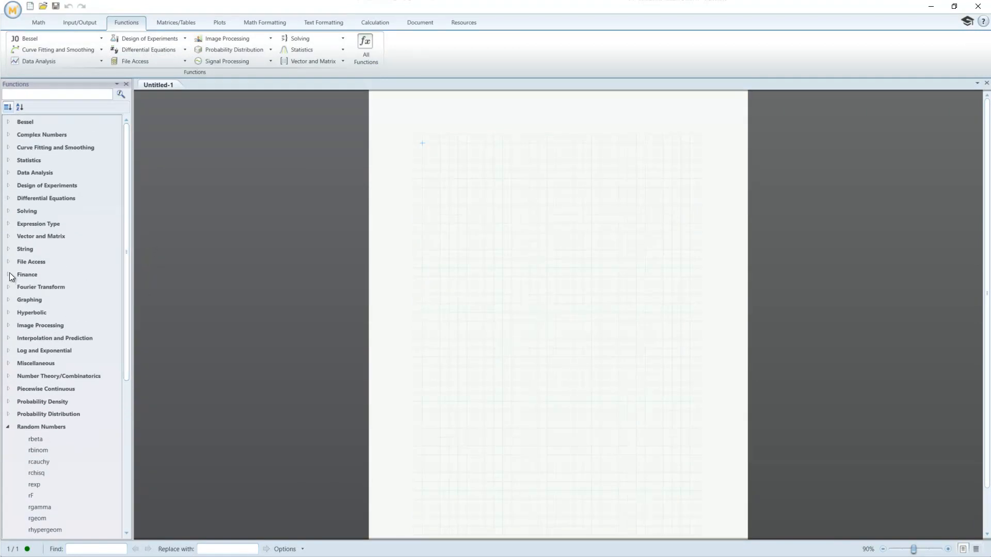
left_click(8, 274)
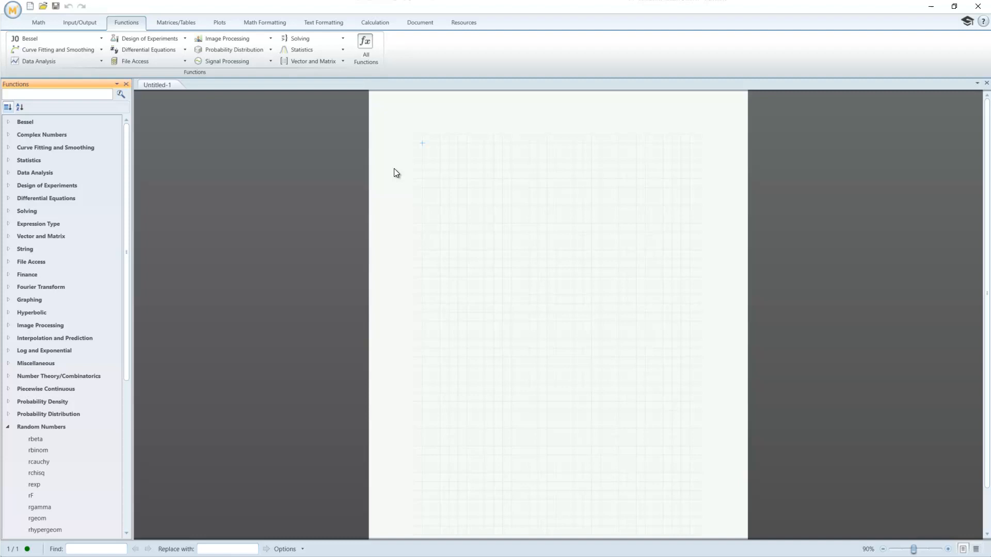
left_click(126, 83)
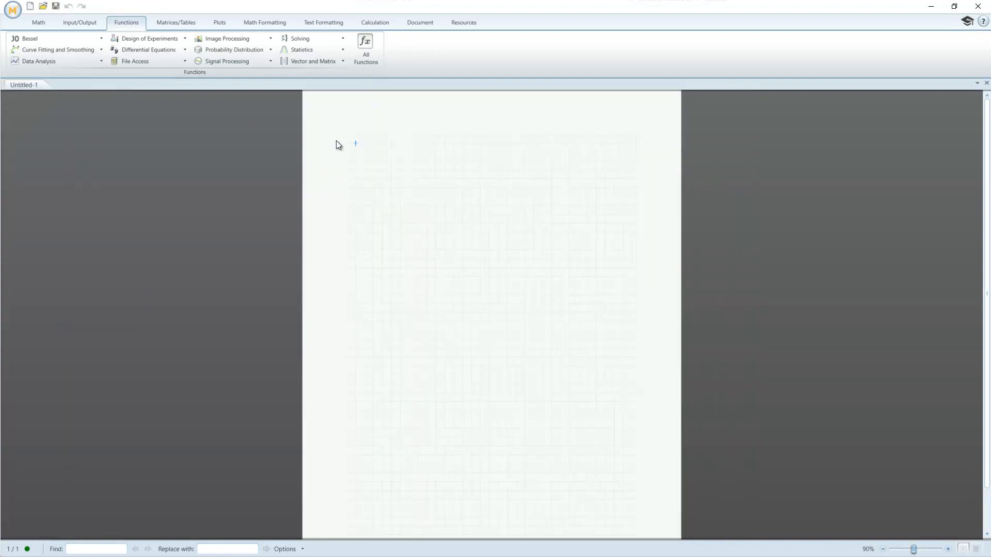
Preview Insert Matrix, Insert Table and vector/matrix operators, then view the Plots and Document tabs.
left_click(176, 23)
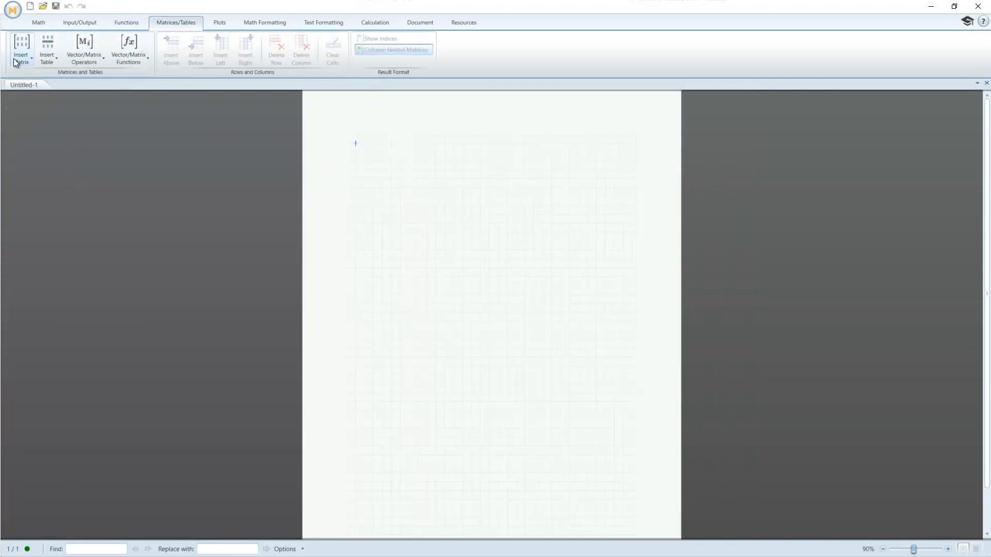
left_click(20, 49)
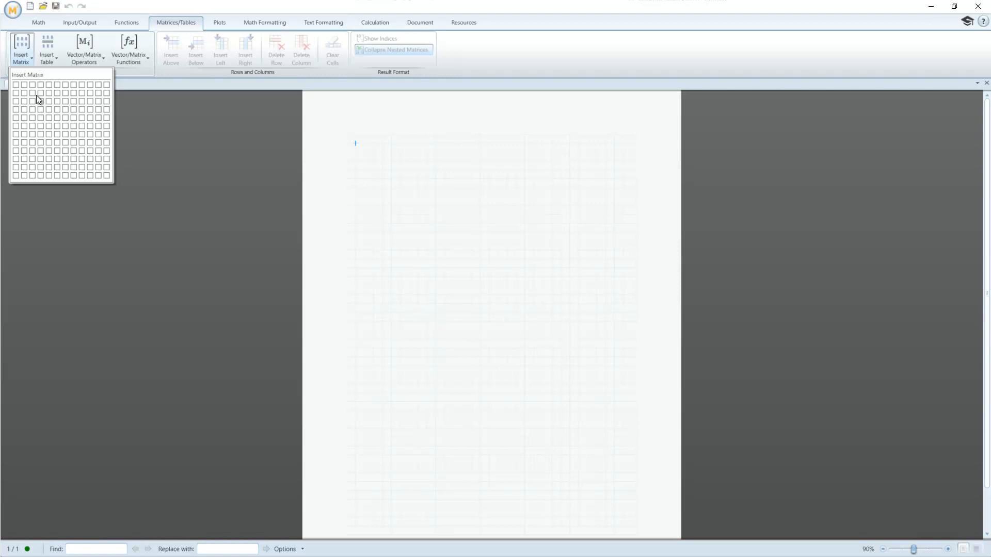
left_click(46, 45)
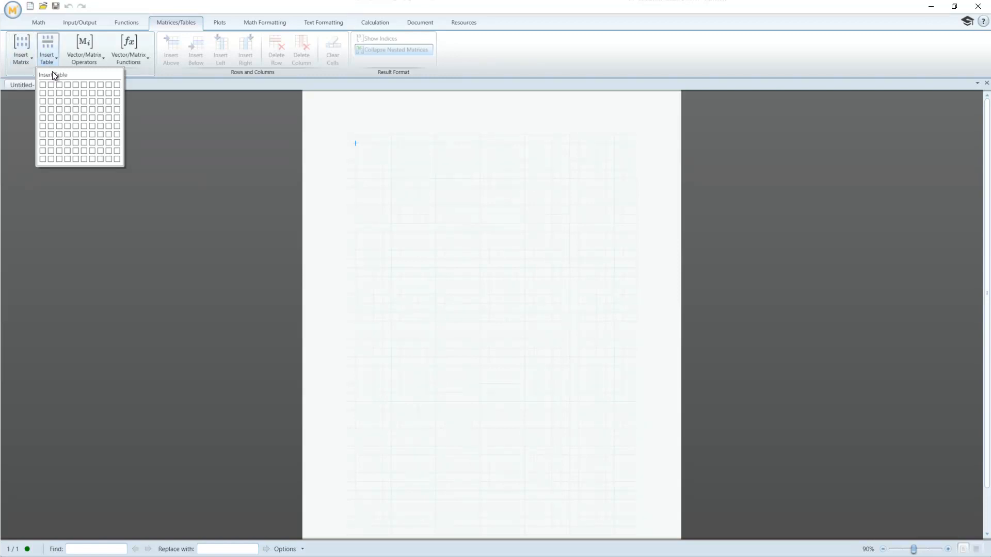
left_click(86, 49)
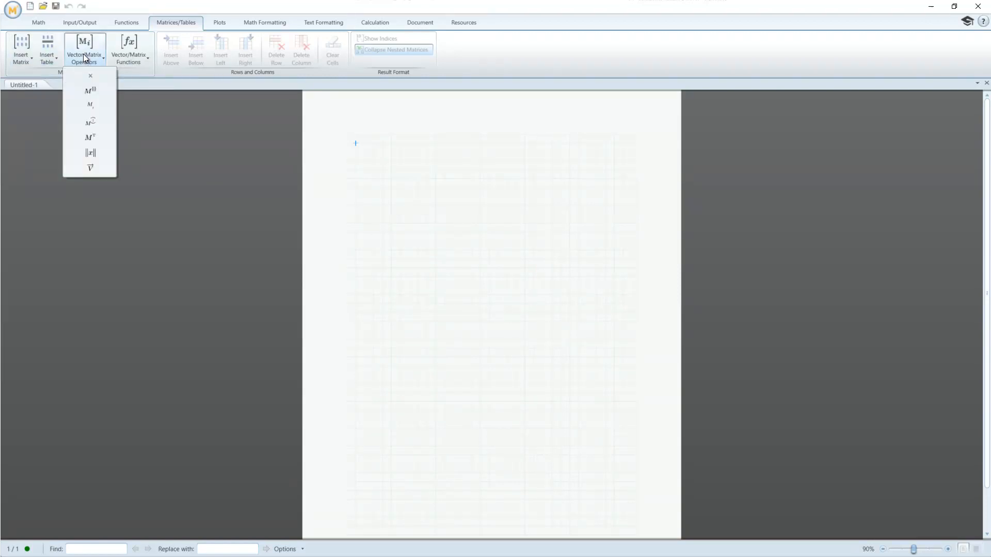
mouse_move(111, 79)
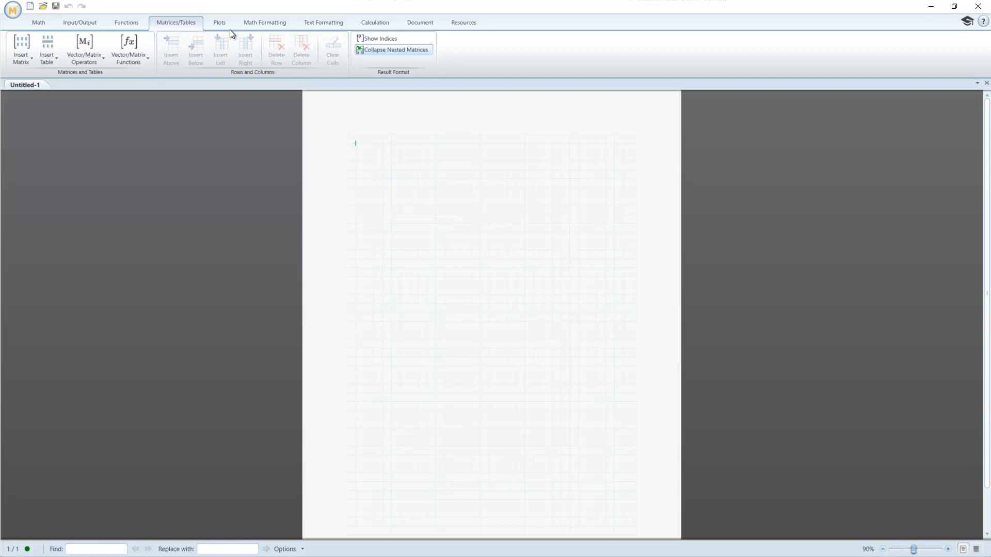
left_click(220, 22)
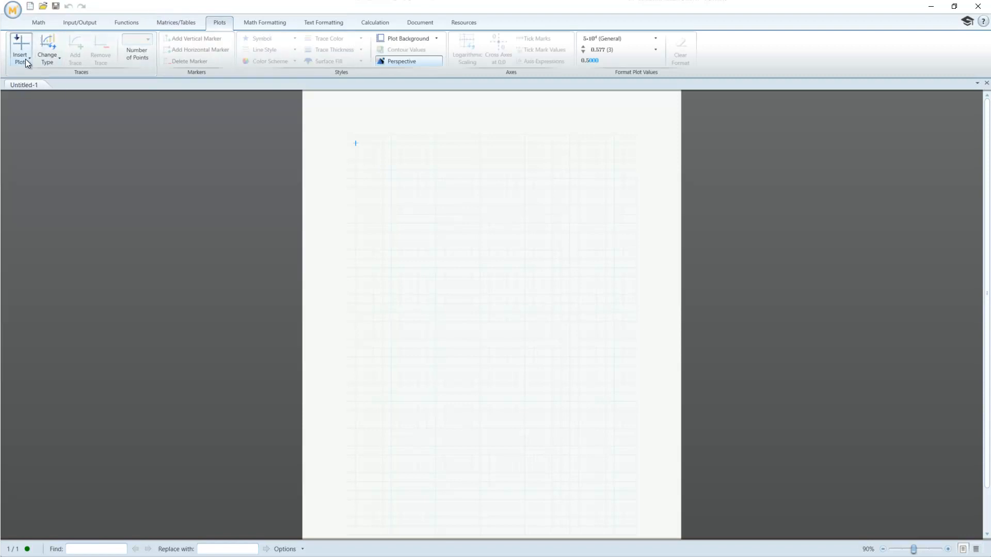
left_click(47, 46)
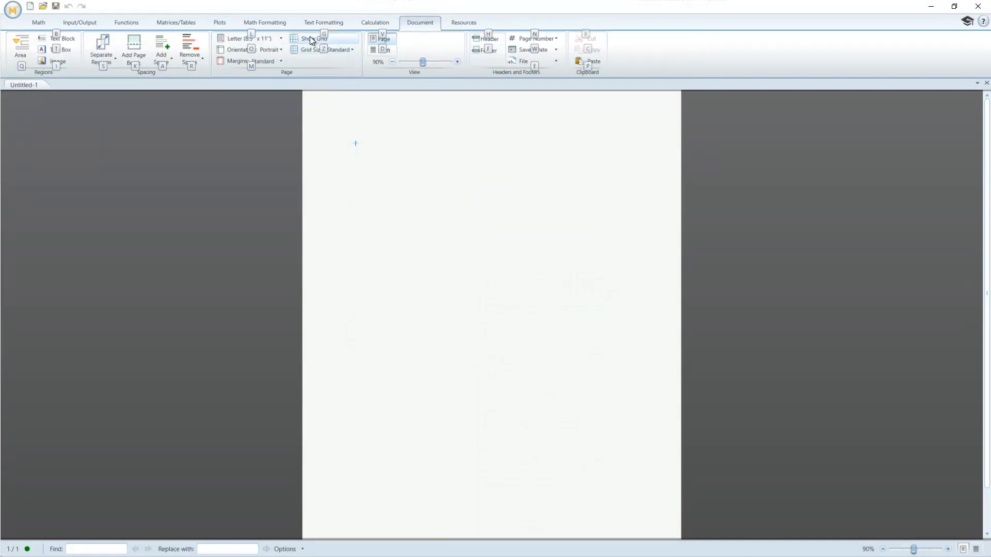
Place the insertion crosshair slightly in from the worksheet's top-left corner.
left_click(314, 38)
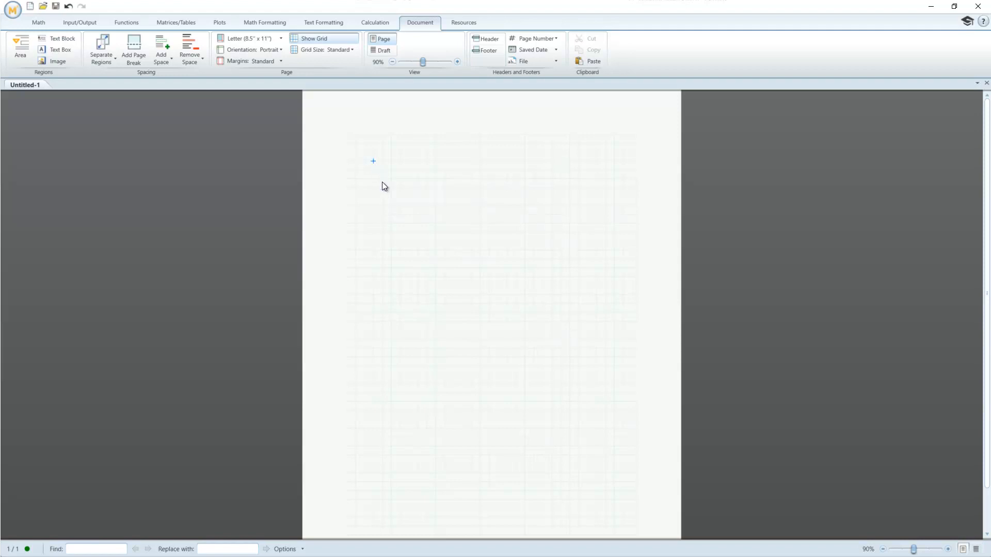
Enter x := 2 and y := 4 side by side, with the crosshair placed below.
type("x:2")
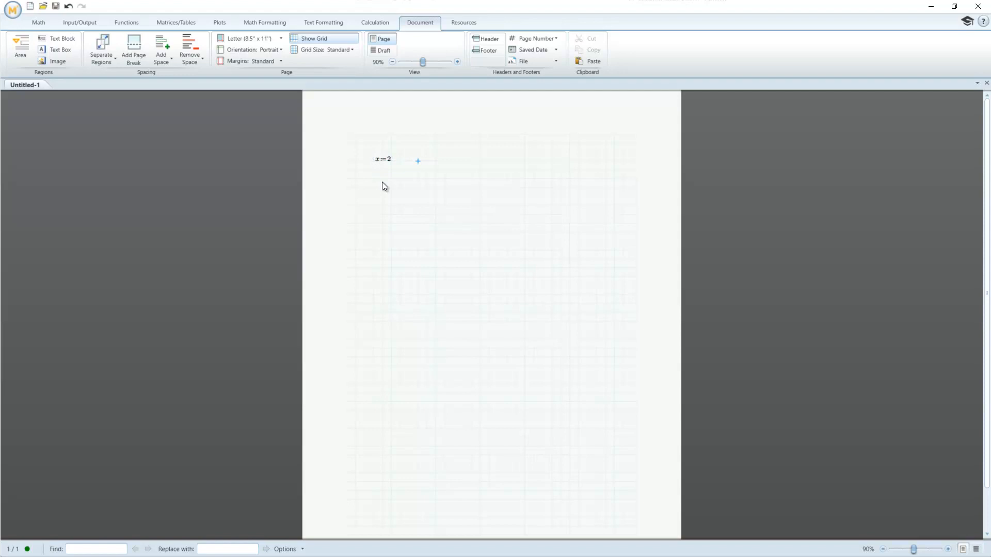
type("y:4")
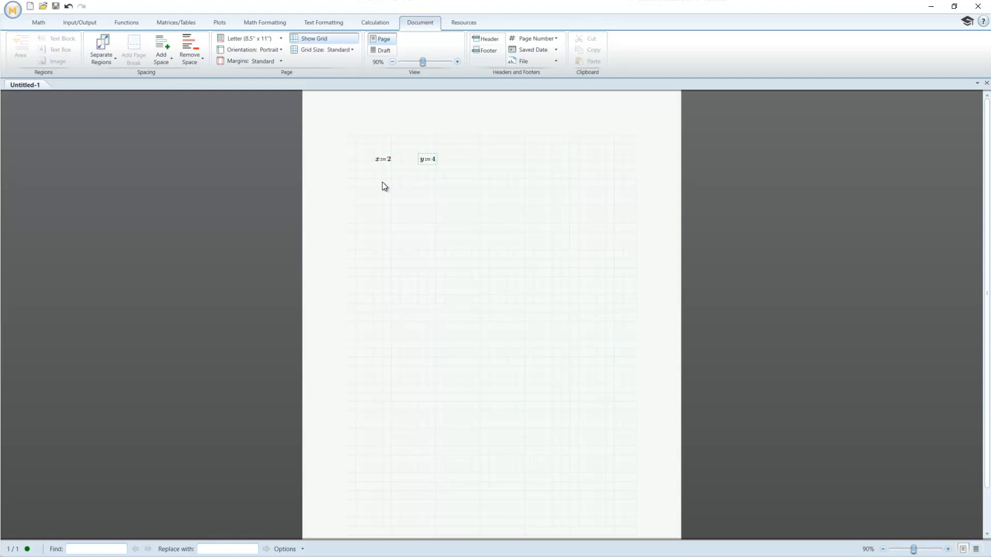
left_click(391, 194)
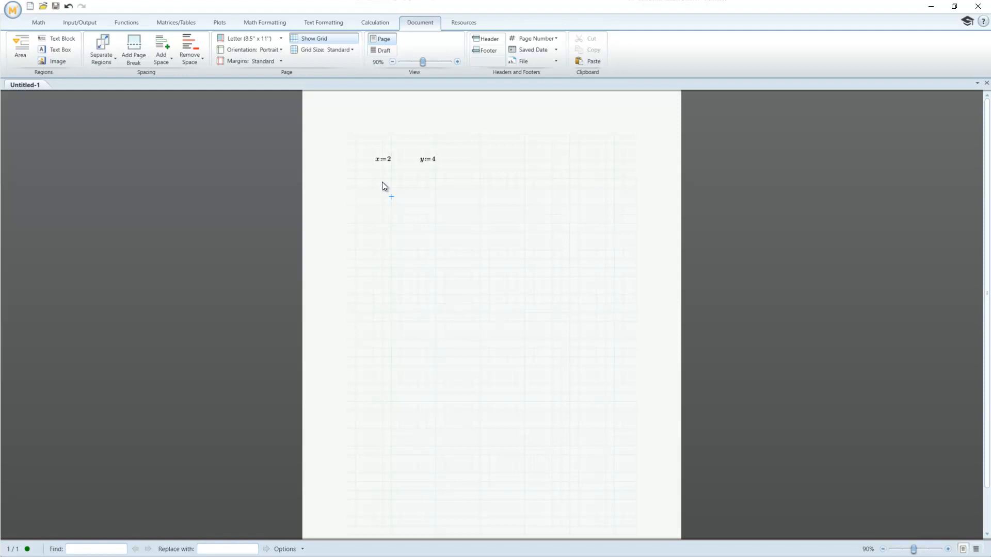
Enter x + y below the definitions so it evaluates to 6.
type("x+y=6")
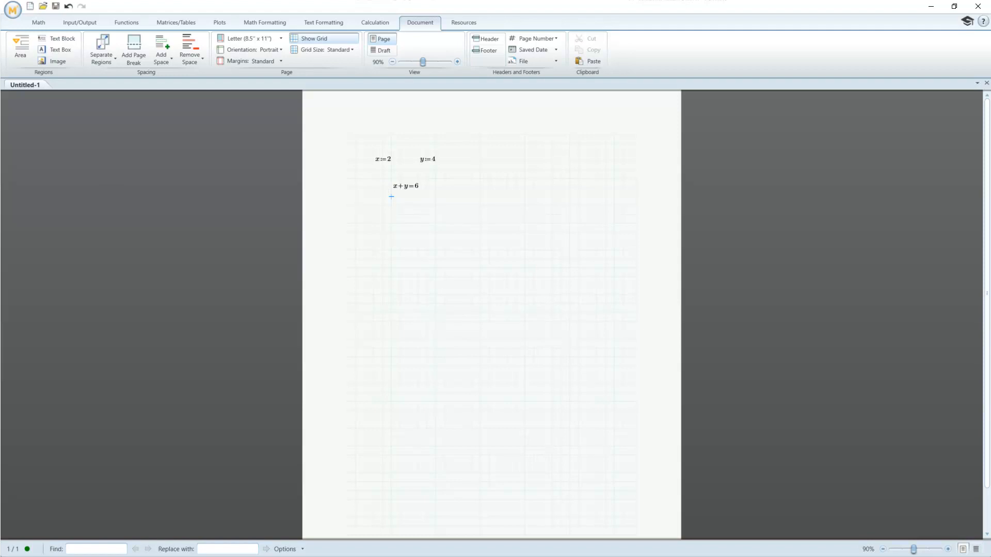
mouse_move(395, 217)
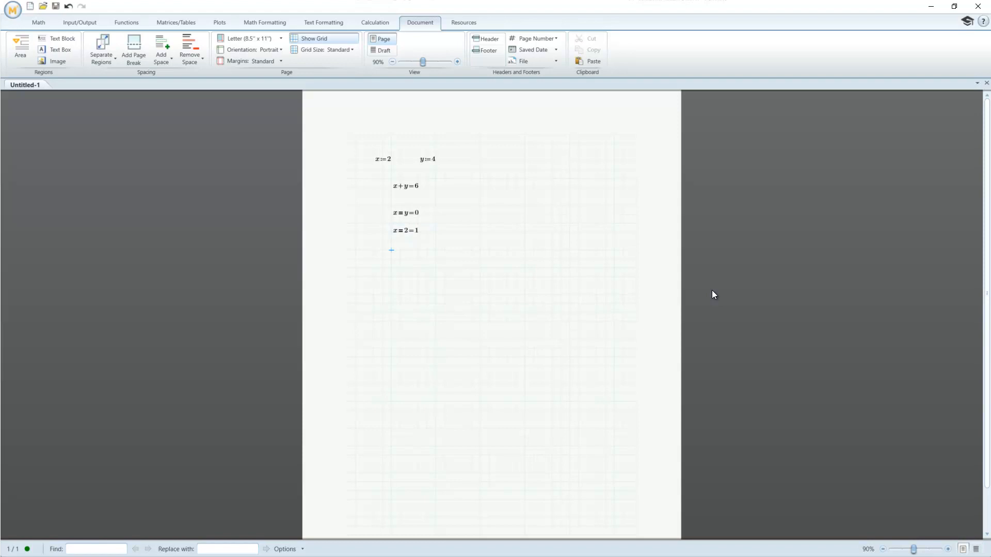
mouse_move(422, 126)
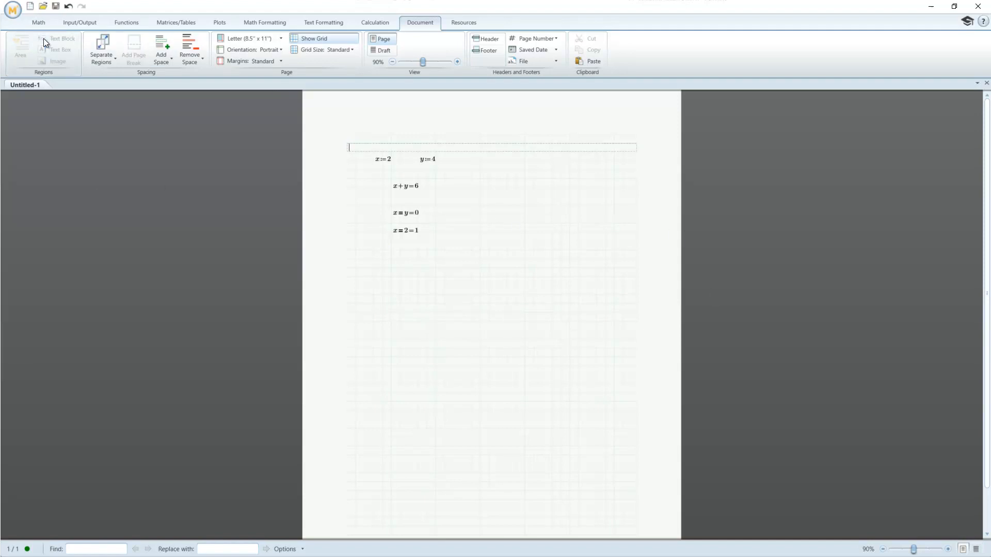
Add labels 'Equal signs:', 'Definition operator', 'Evaluation operator', 'Equal-to operator' and 'Functions:'.
type("Equal signs:")
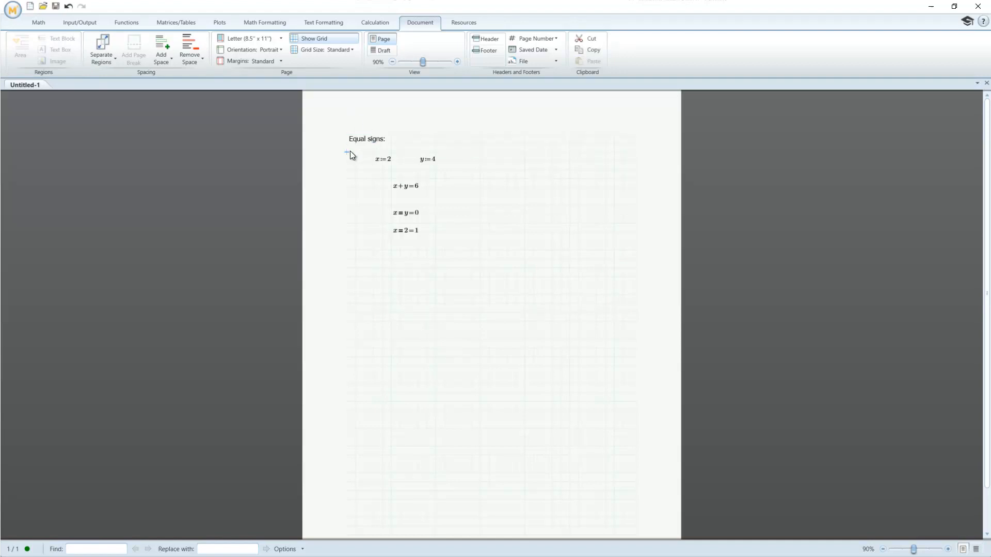
type("Definition operator")
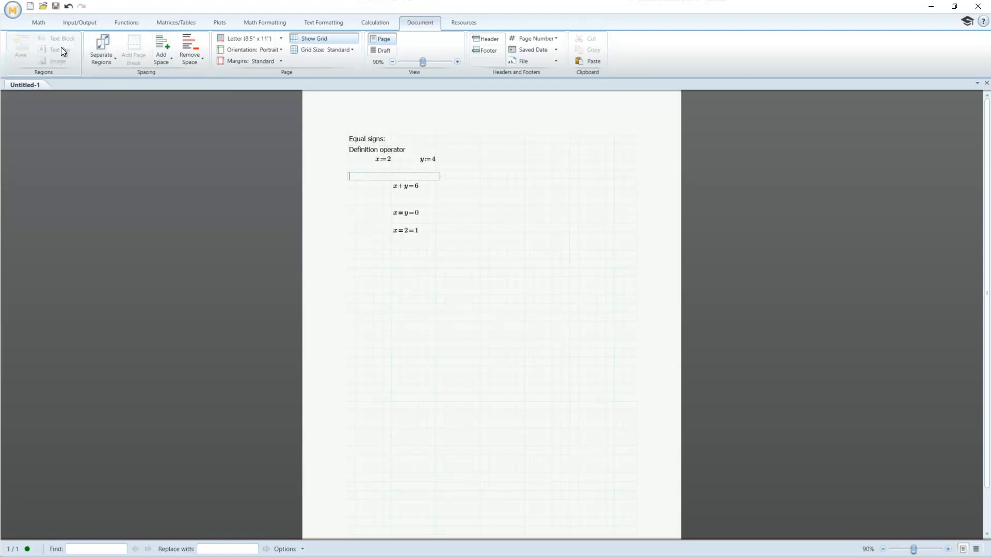
type("Evaluation operator")
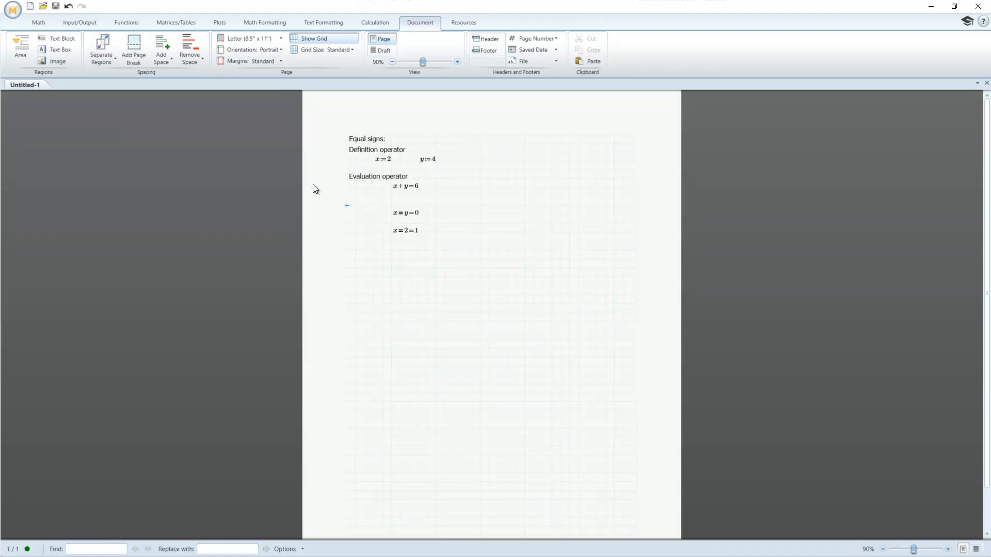
left_click(346, 205)
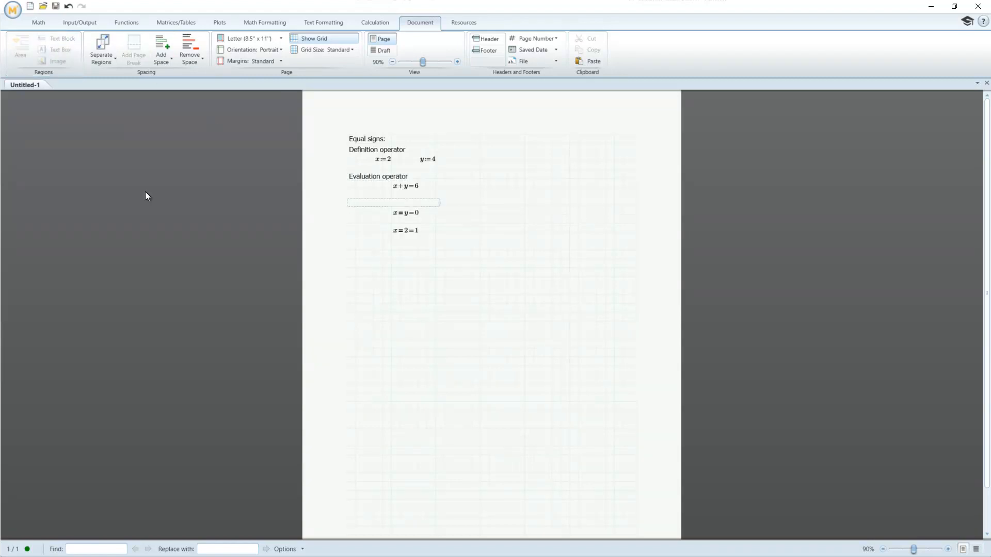
type("Equal-to operator")
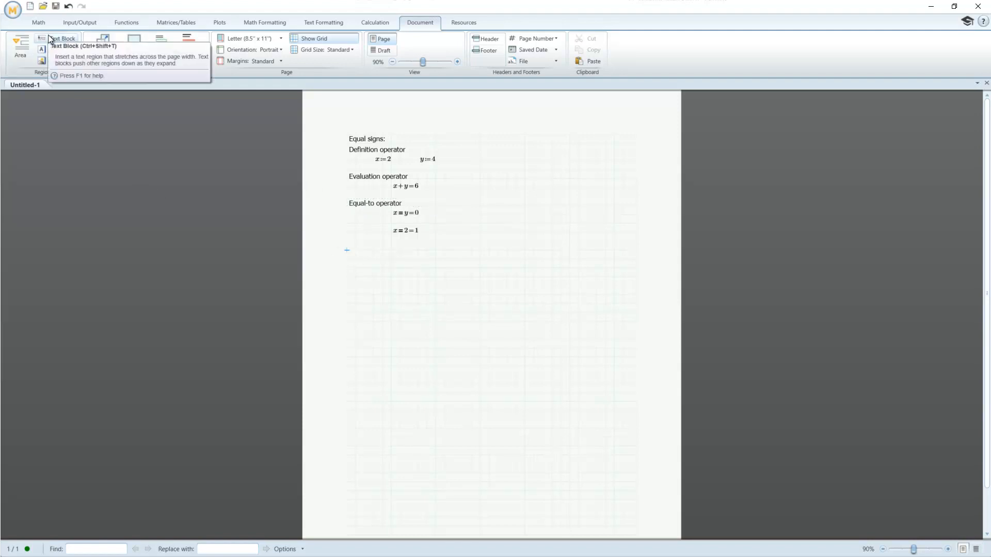
left_click(58, 39)
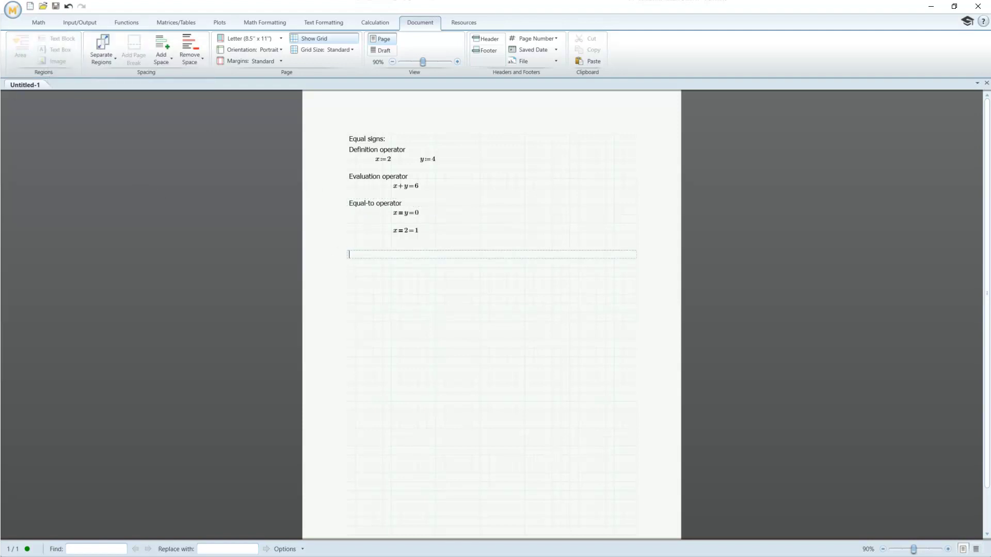
type("Functions:")
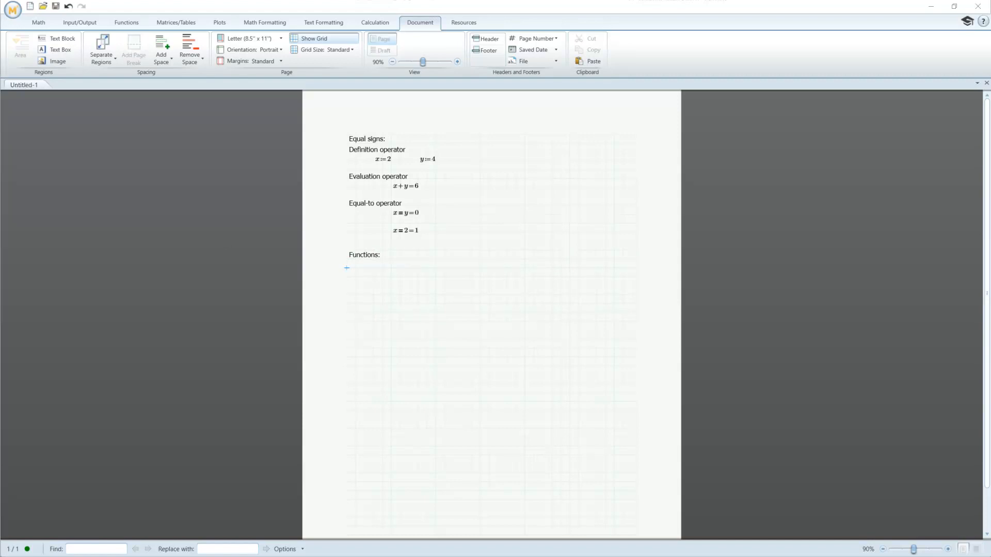
mouse_move(171, 281)
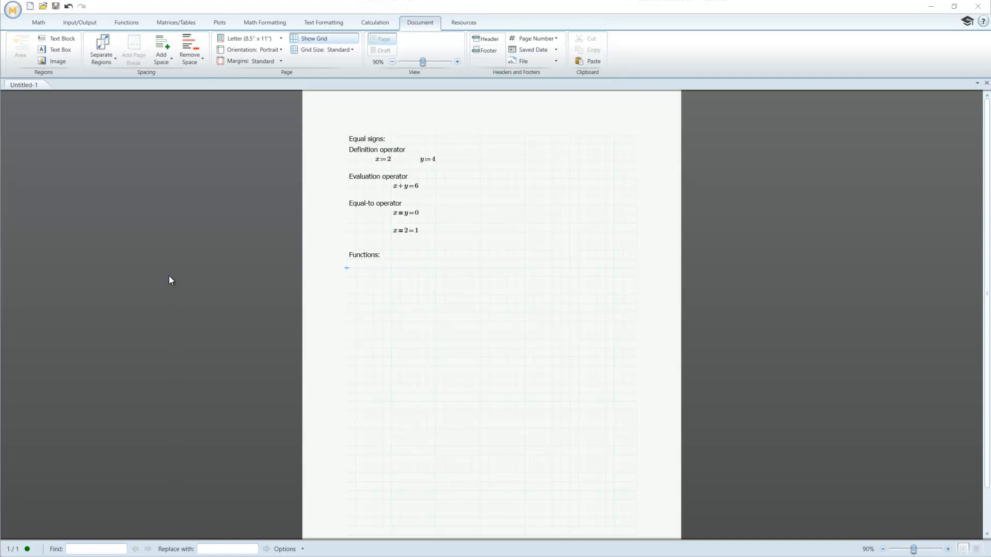
mouse_move(379, 287)
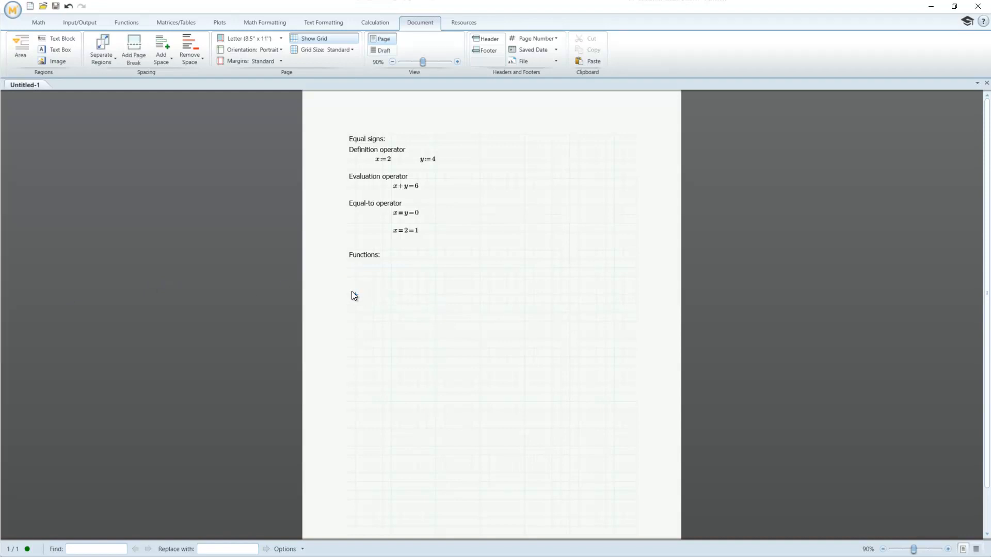
Insert runif to define a := runif(5,0,5), then show sort(a) below it.
left_click(126, 23)
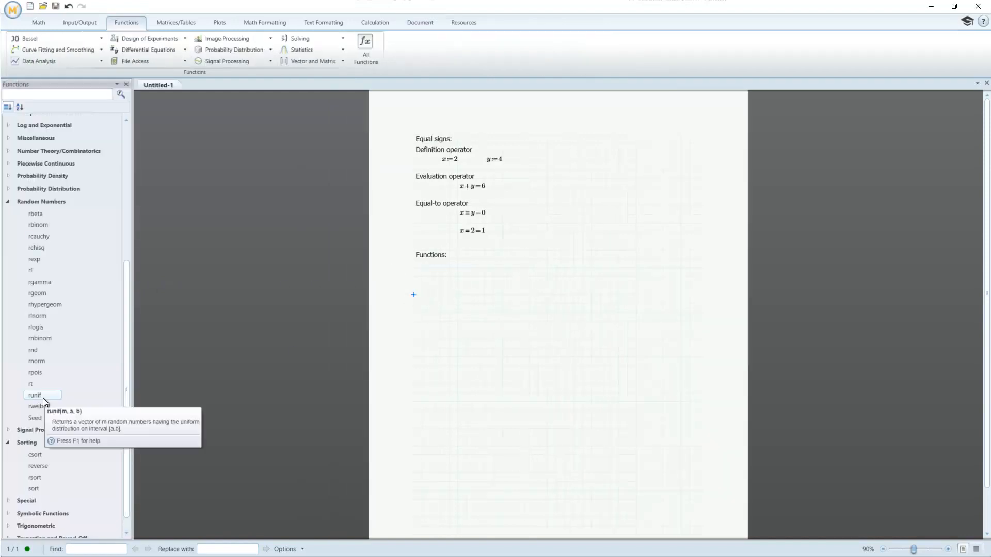
double_click(34, 396)
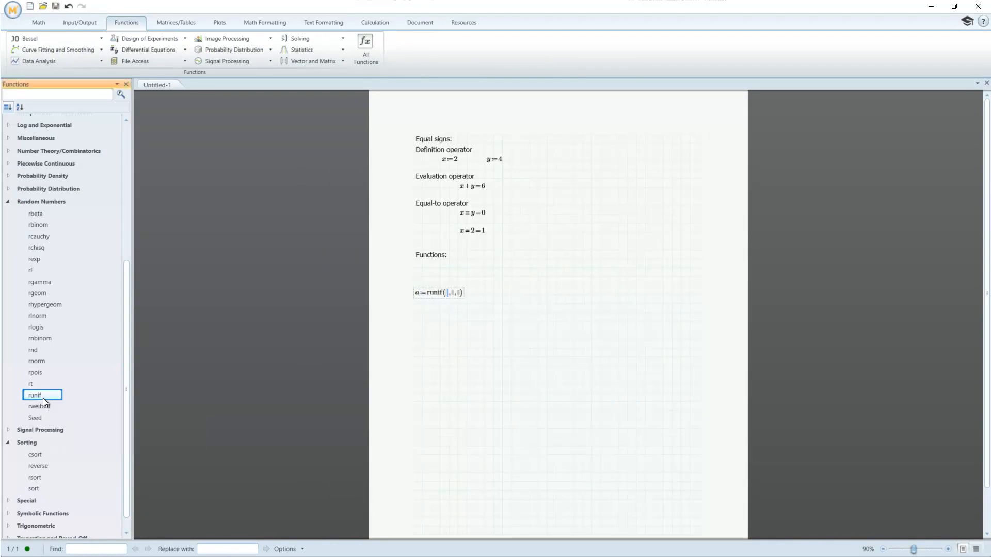
left_click(35, 395)
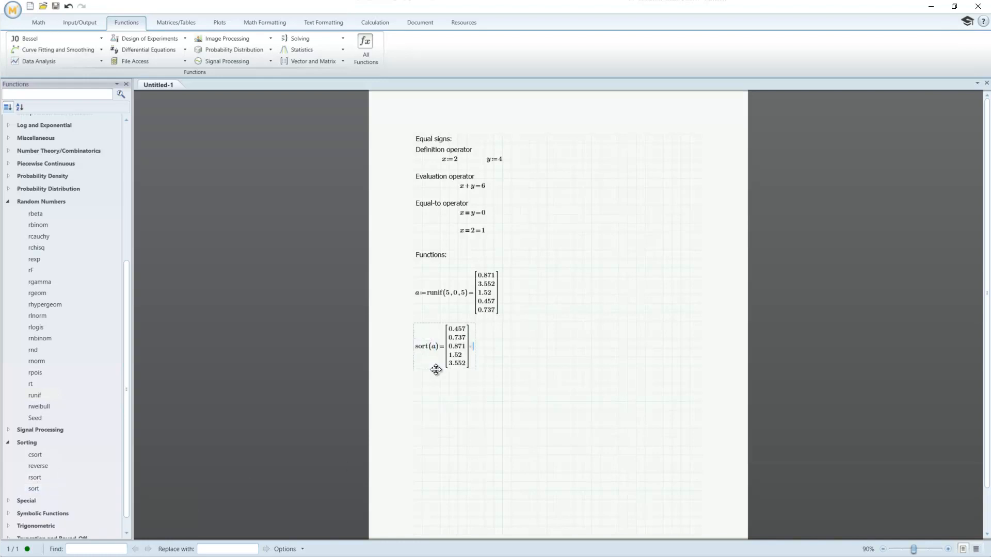
left_click(620, 324)
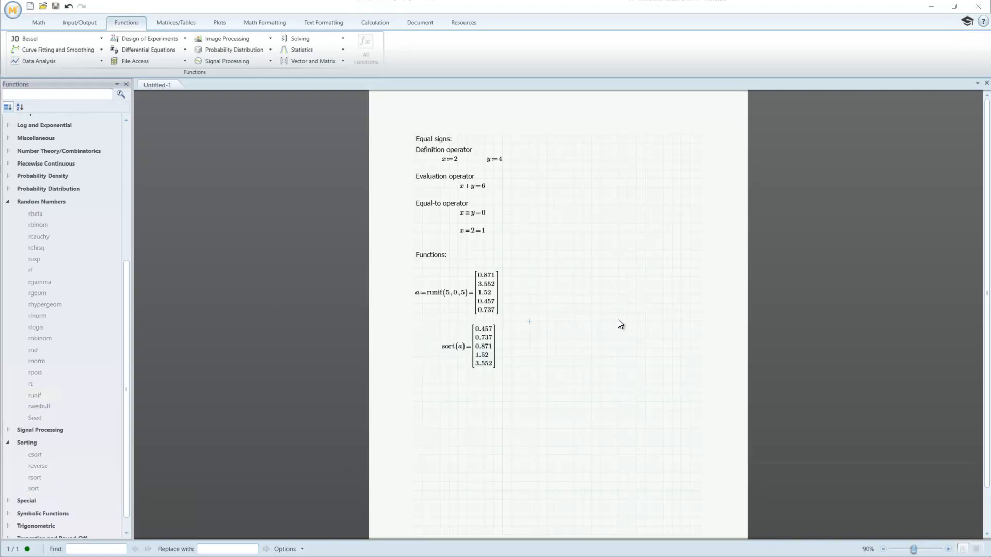
Define f(x) = x² + 2x − 1 right of the random vector and evaluate f(1).
left_click(626, 302)
type("f(x)=x²")
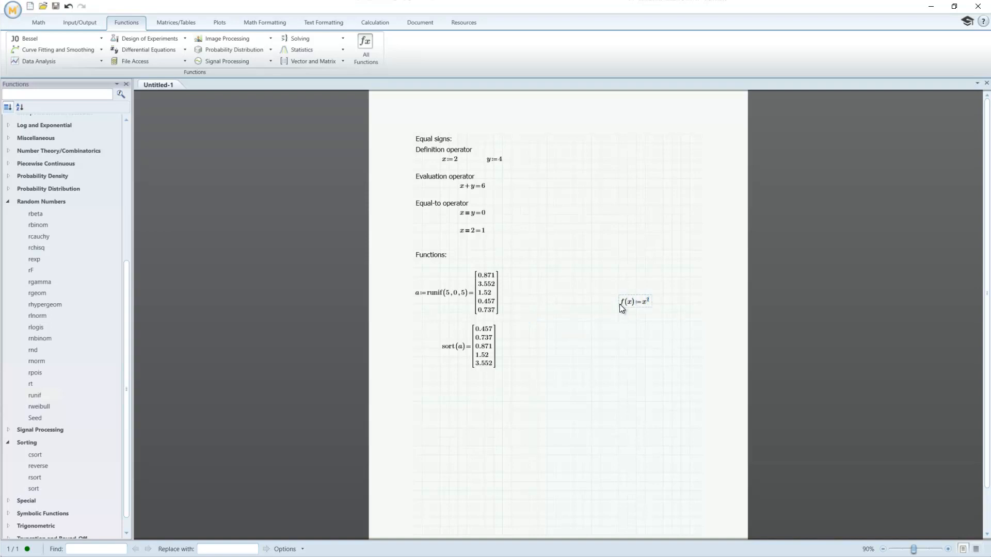
type("+2*x-1")
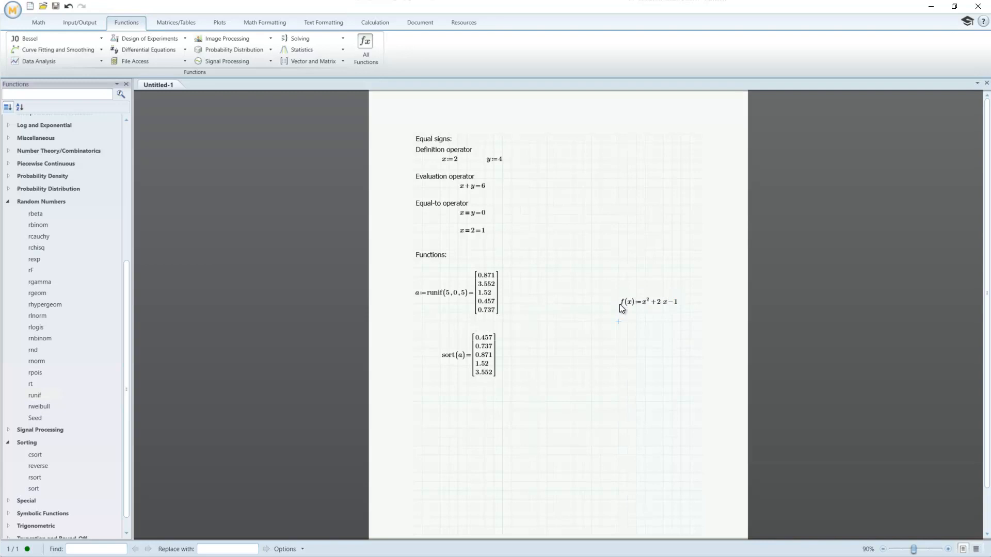
type("f(1)=2")
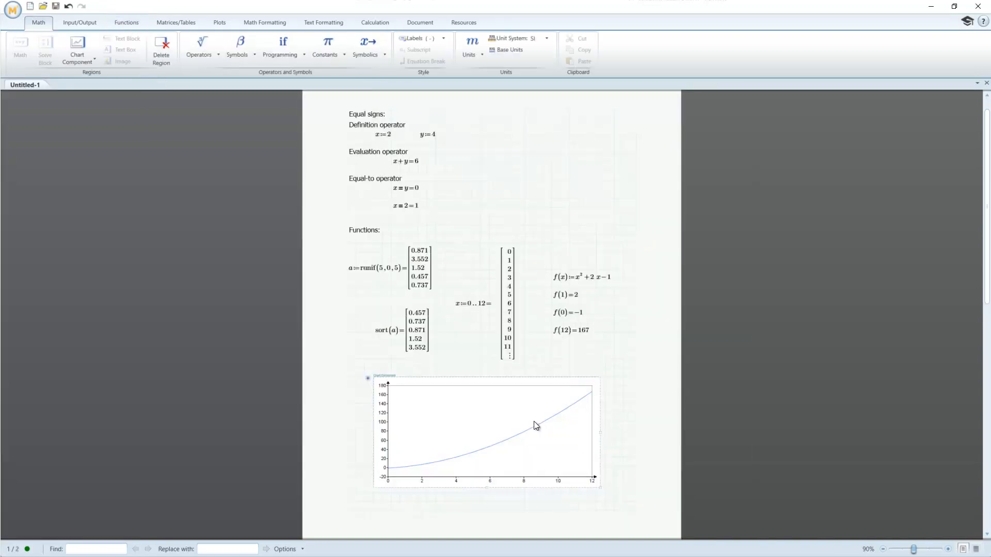
Style the chart of f with a solid background, a red broken line, 20 px plus-sign markers and a shaded area.
left_click(535, 426)
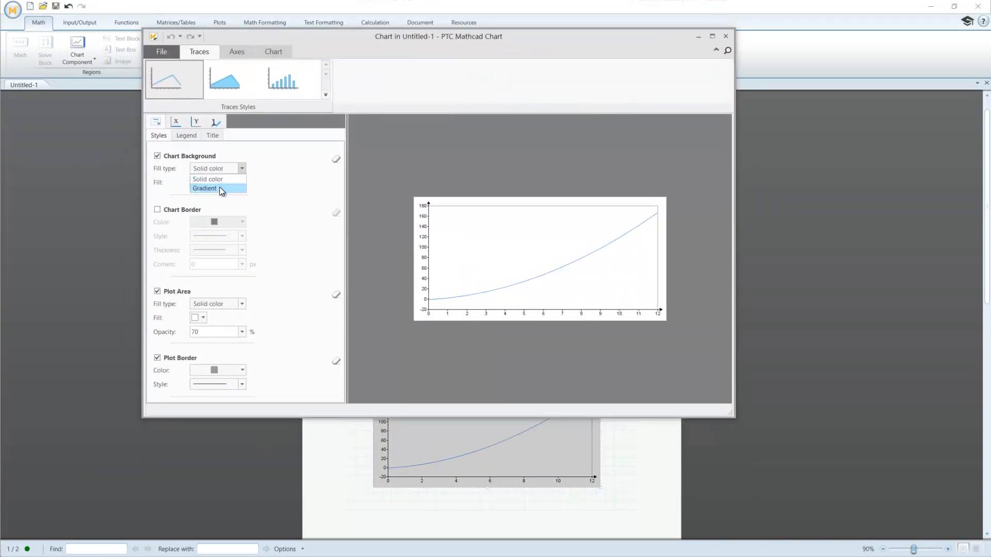
left_click(208, 179)
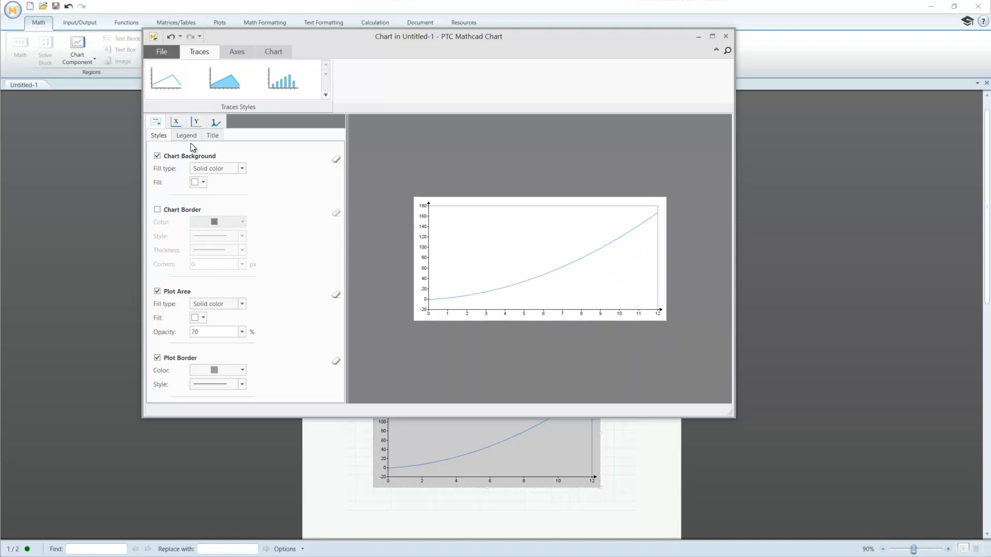
left_click(215, 122)
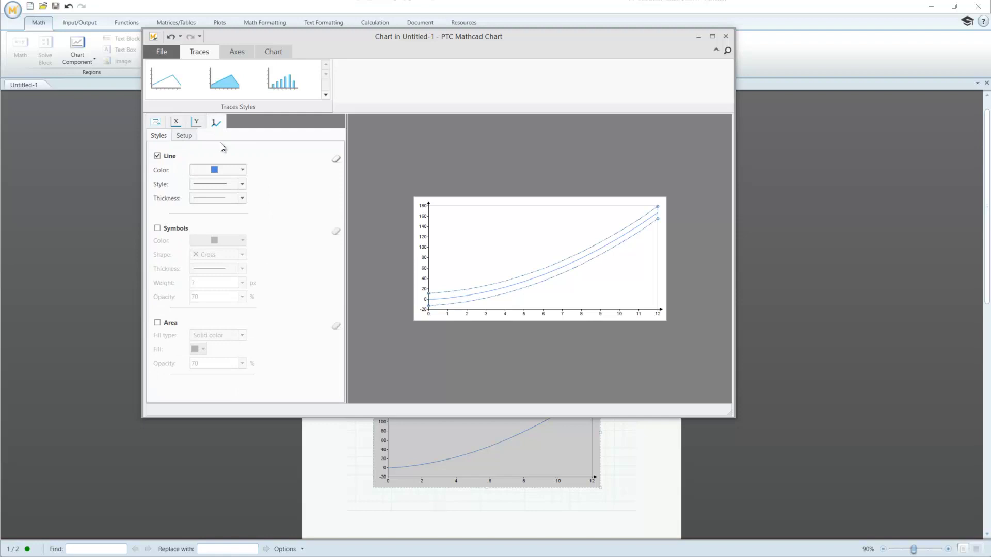
left_click(242, 183)
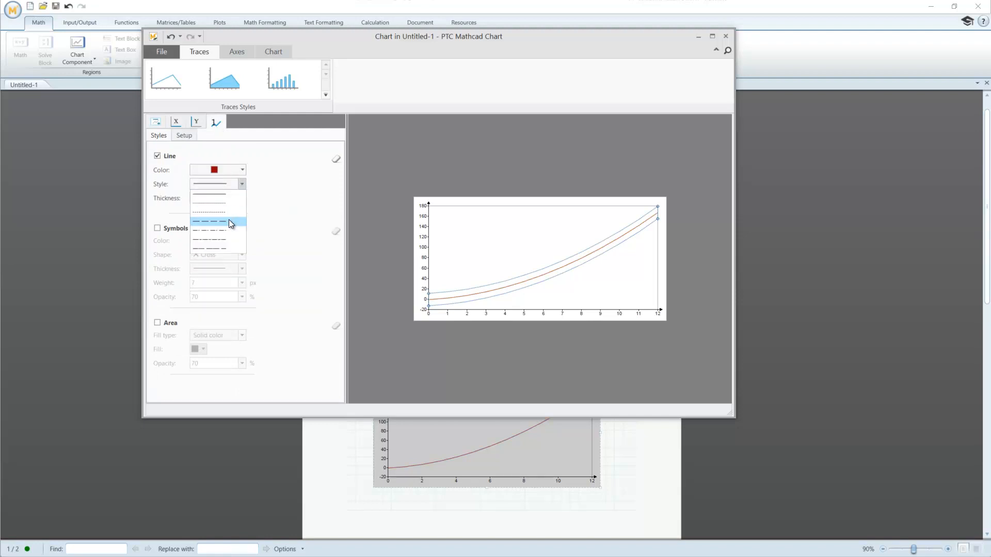
left_click(209, 221)
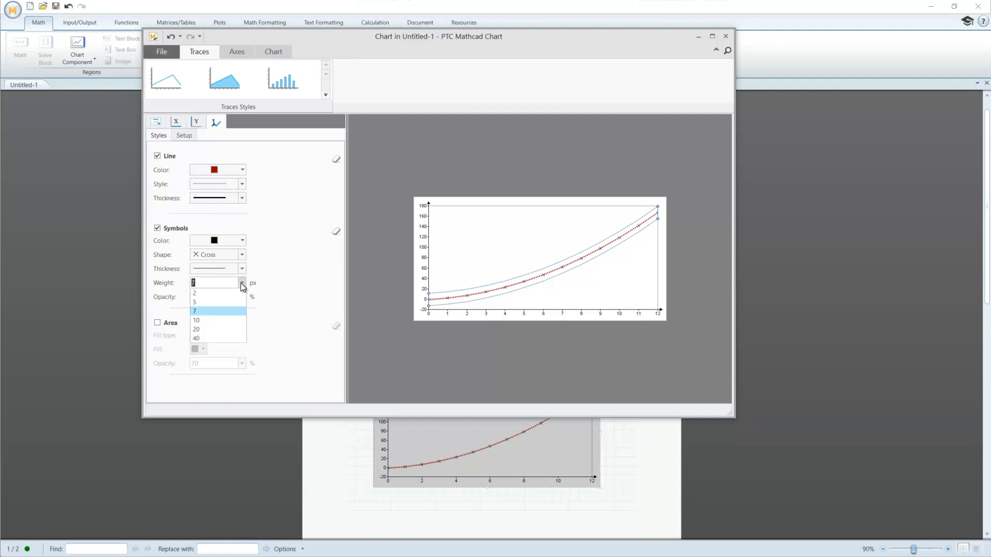
left_click(196, 338)
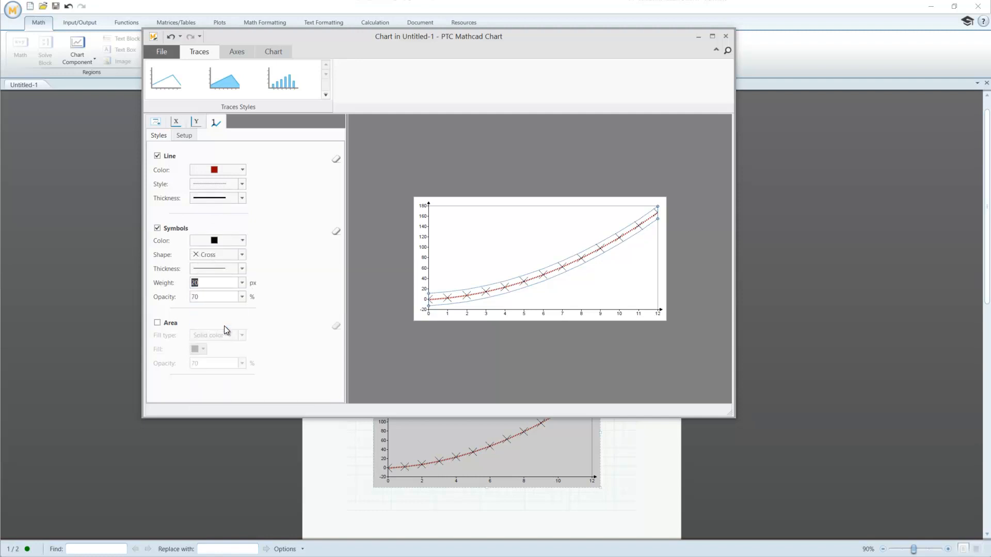
left_click(242, 254)
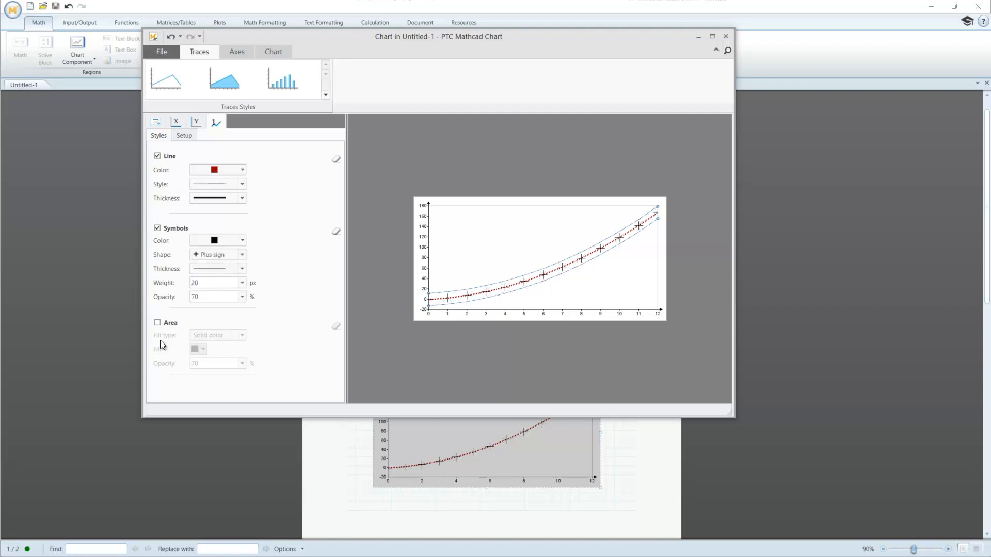
left_click(157, 323)
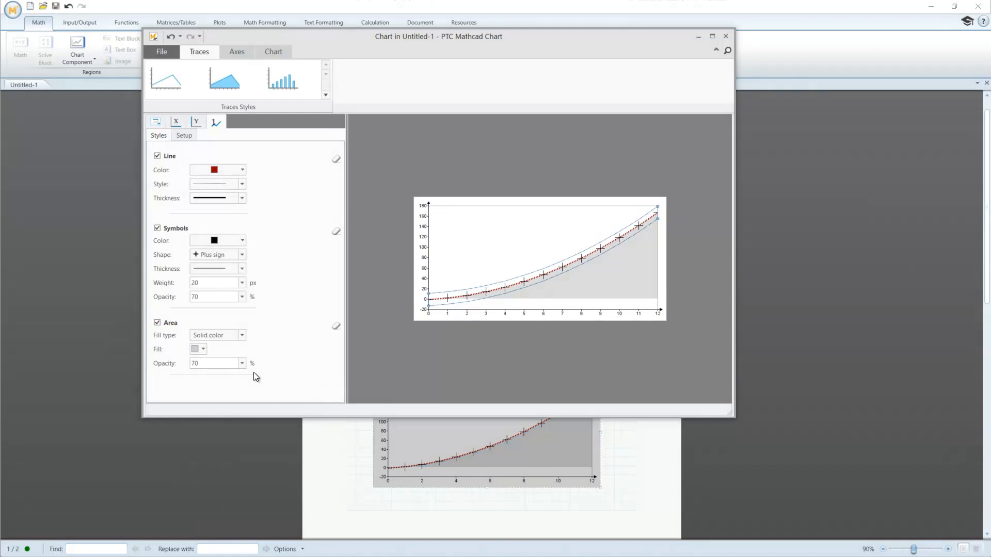
mouse_move(727, 47)
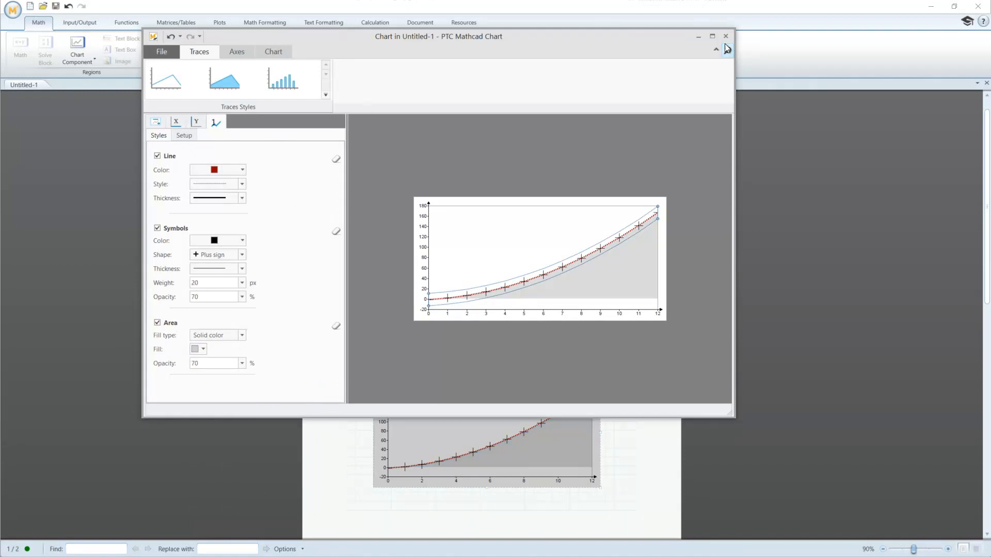
Return to the worksheet from the chart editor and make the f(x) plot trace dotted.
left_click(726, 35)
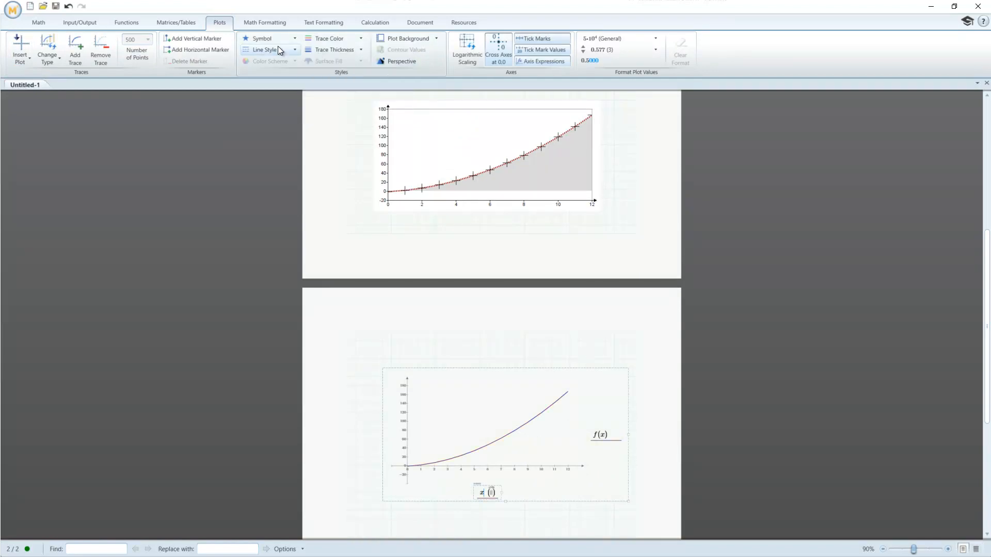
left_click(294, 49)
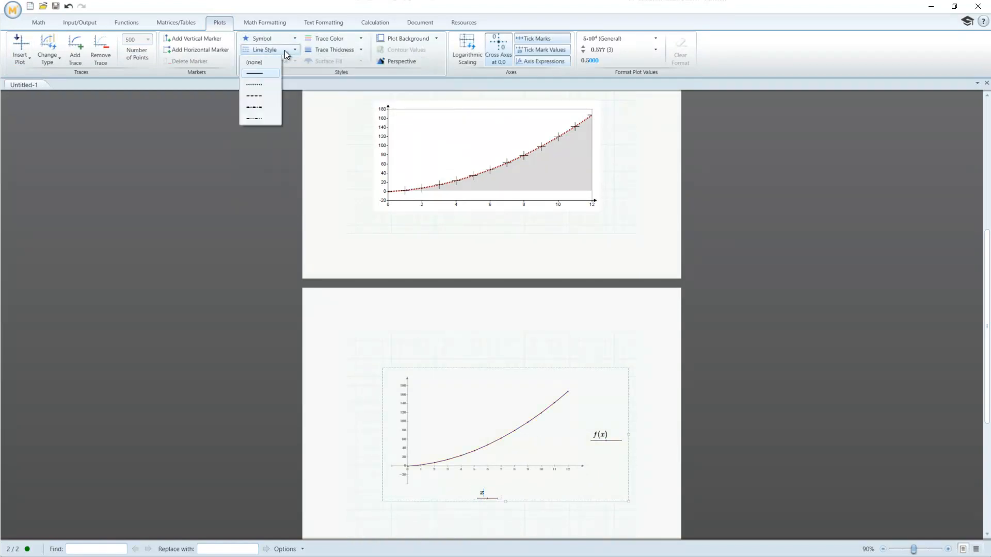
left_click(358, 49)
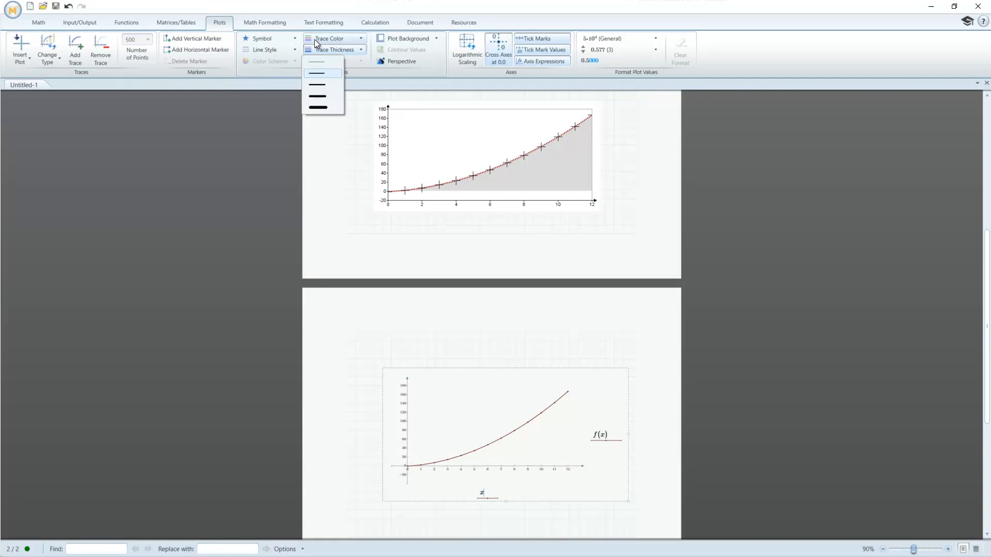